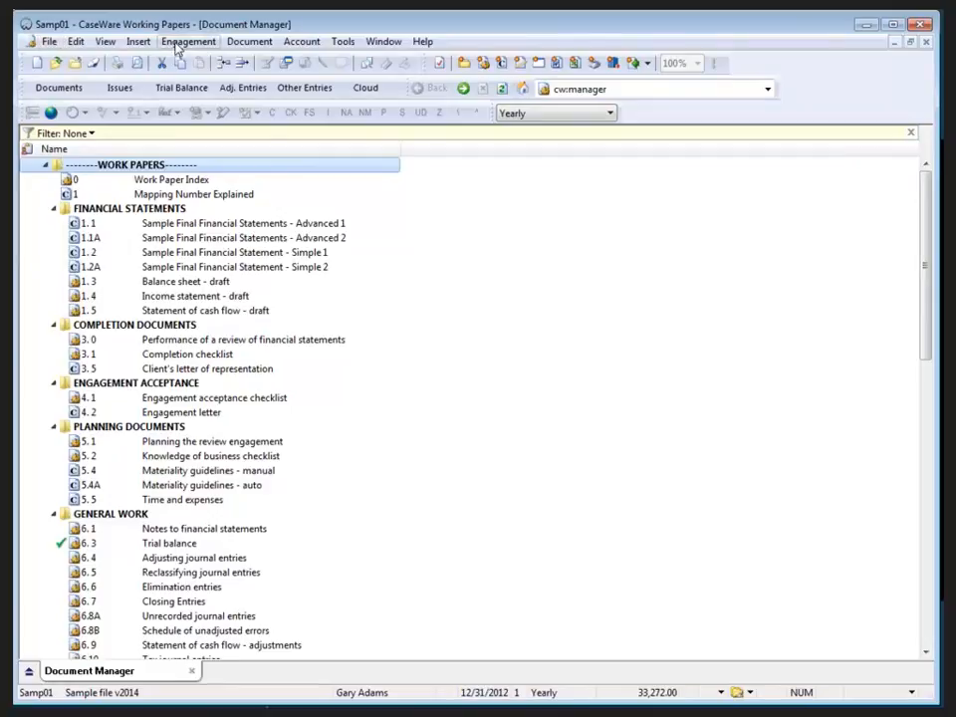
Show the Engagement menu's commands over the Document Manager
left_click(215, 40)
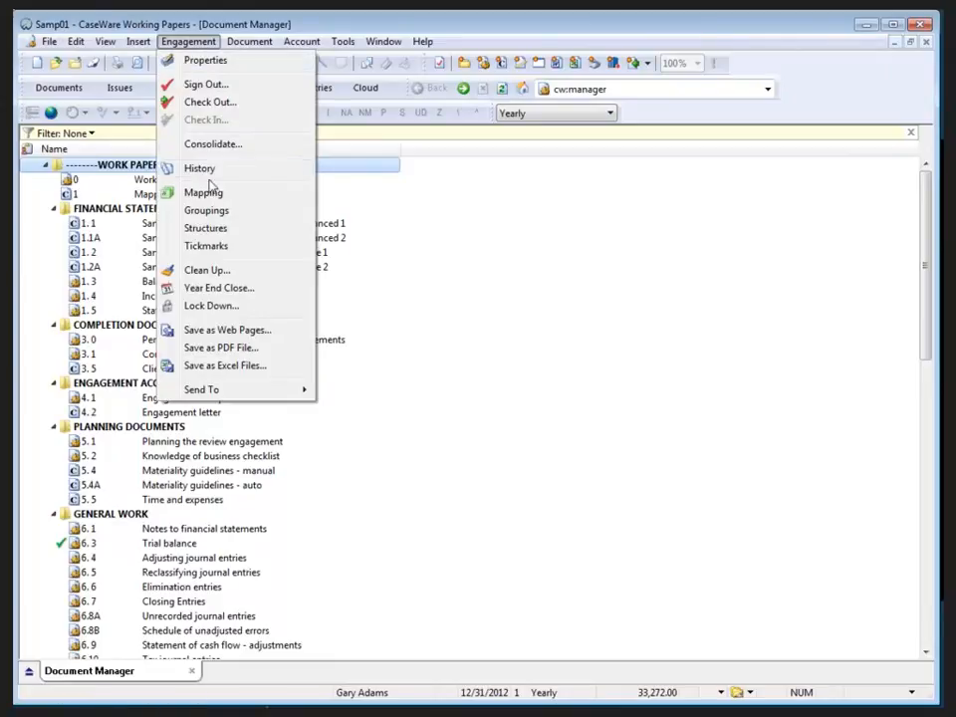
Open the Mapping document via Engagement > Mapping and highlight the 111 Cash row
left_click(203, 191)
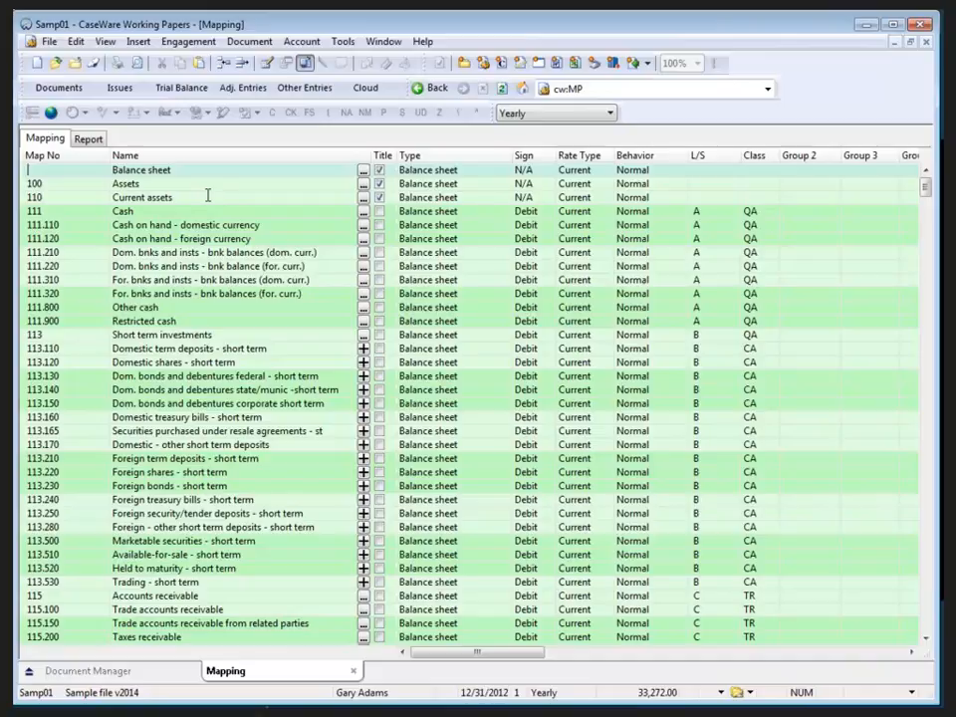
left_click(130, 211)
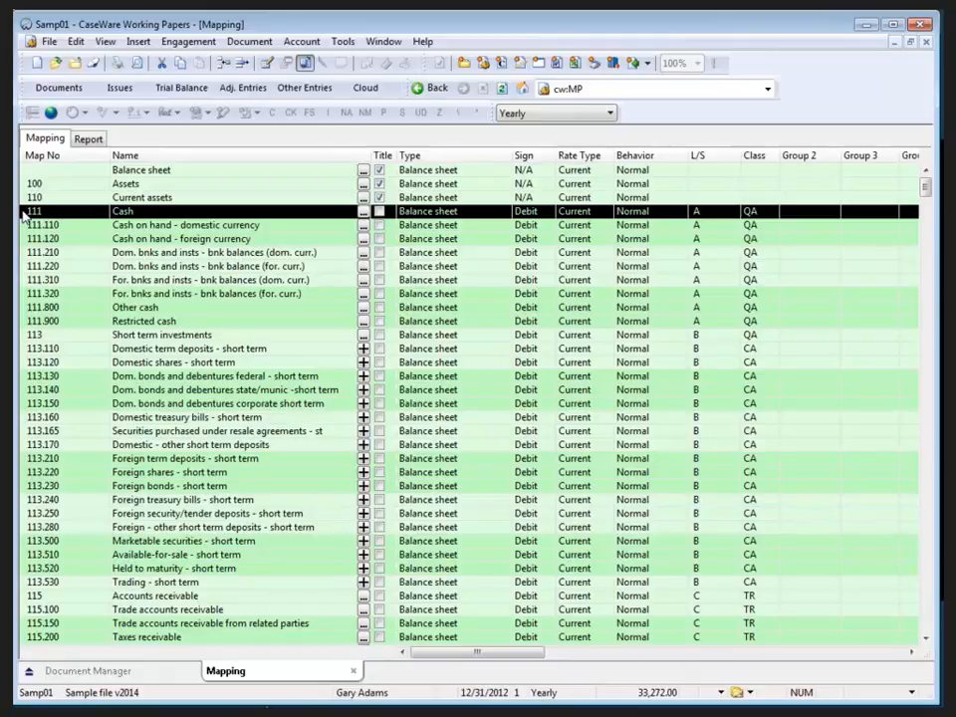
mouse_move(20, 227)
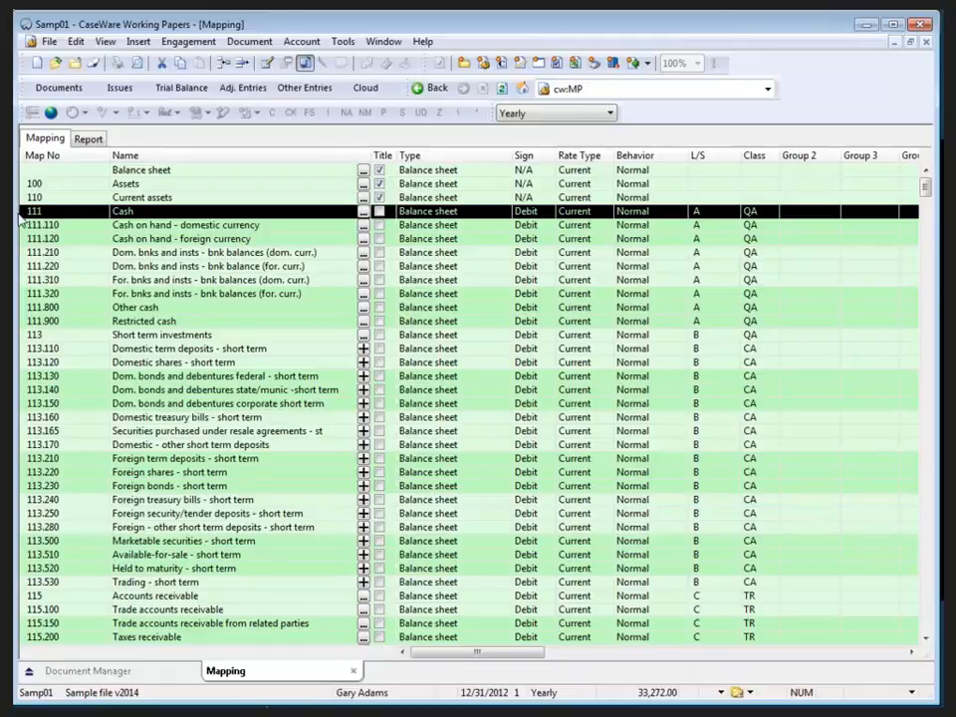
Add the 111.110 Cash on hand - domestic currency row to the highlighted selection
left_click(183, 223)
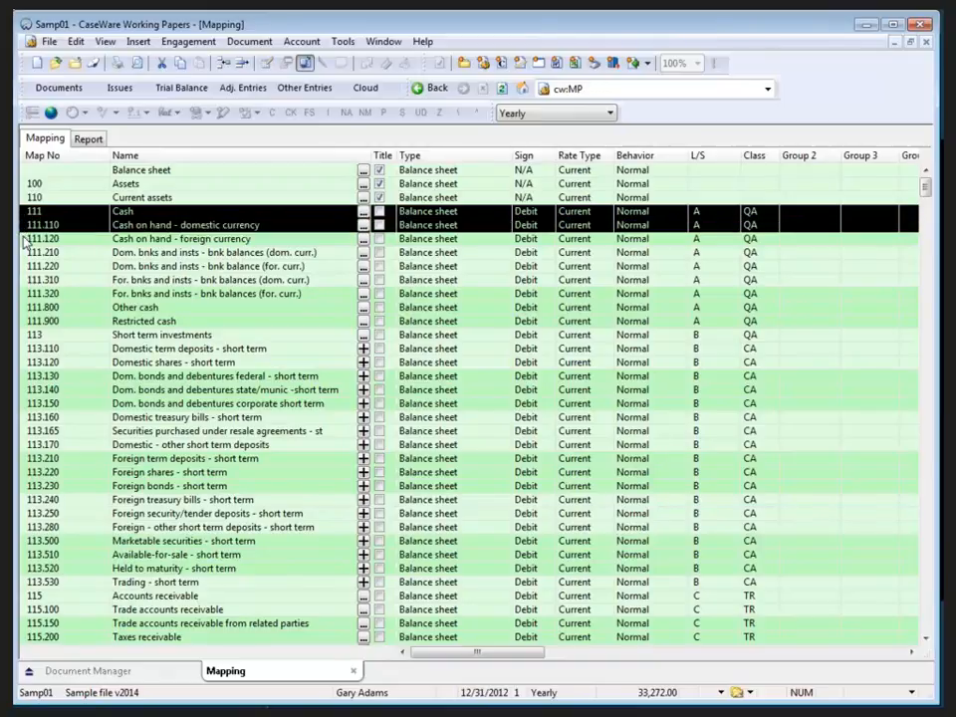